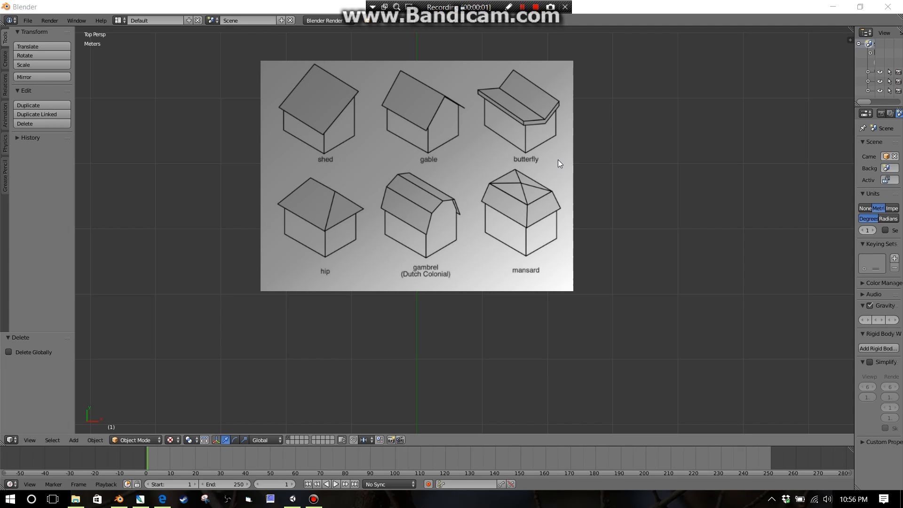
mouse_move(430, 198)
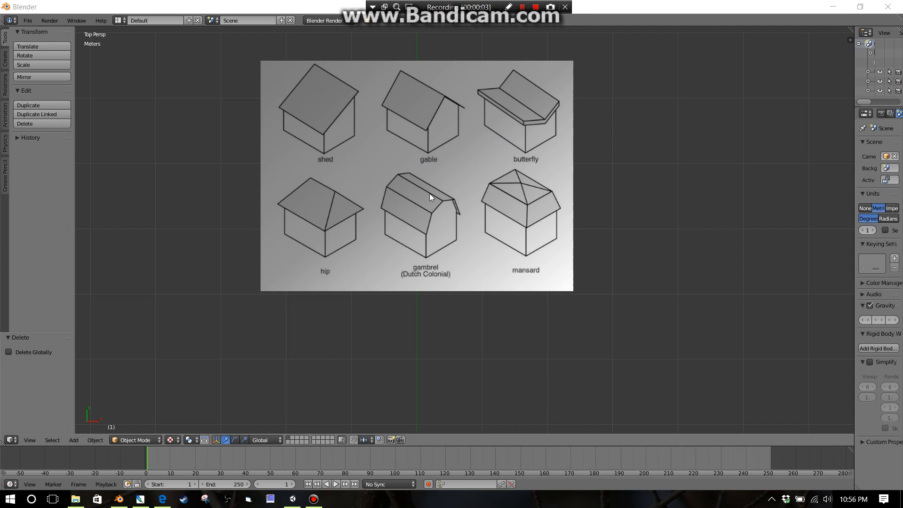
mouse_move(530, 319)
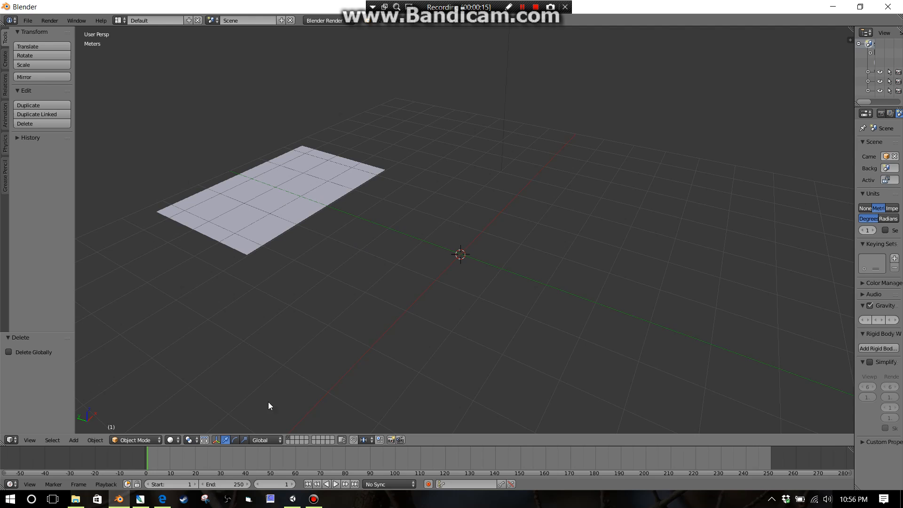
mouse_move(252, 384)
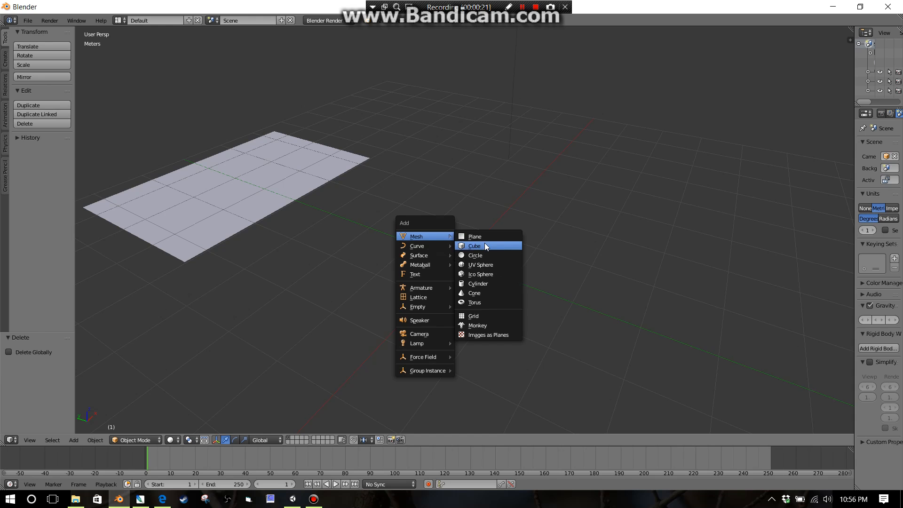
- Add a cube, then extrude its top face upward and scale it outward into an overhanging slab
click(475, 246)
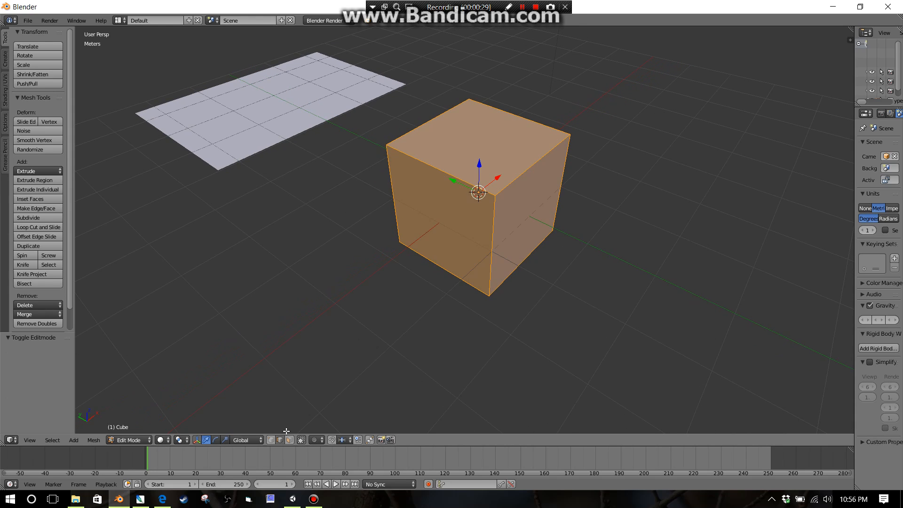
mouse_move(282, 439)
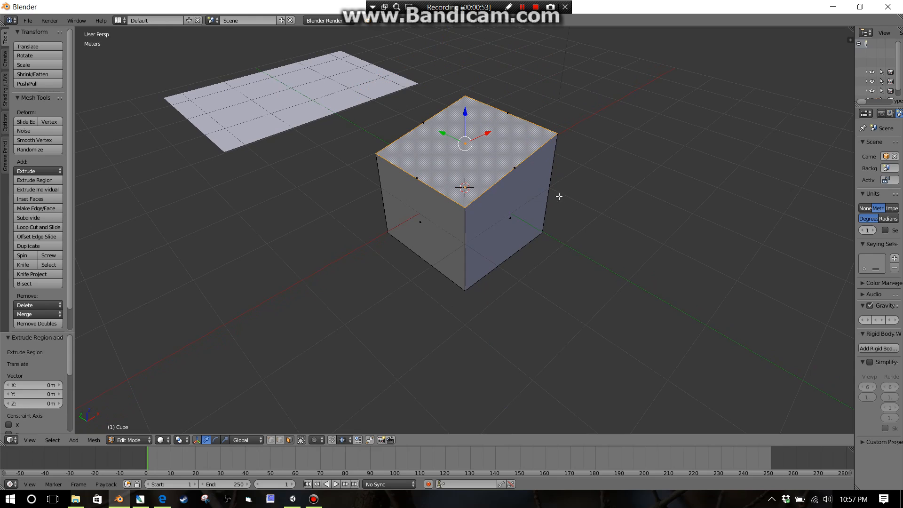
drag(464, 187, 573, 233)
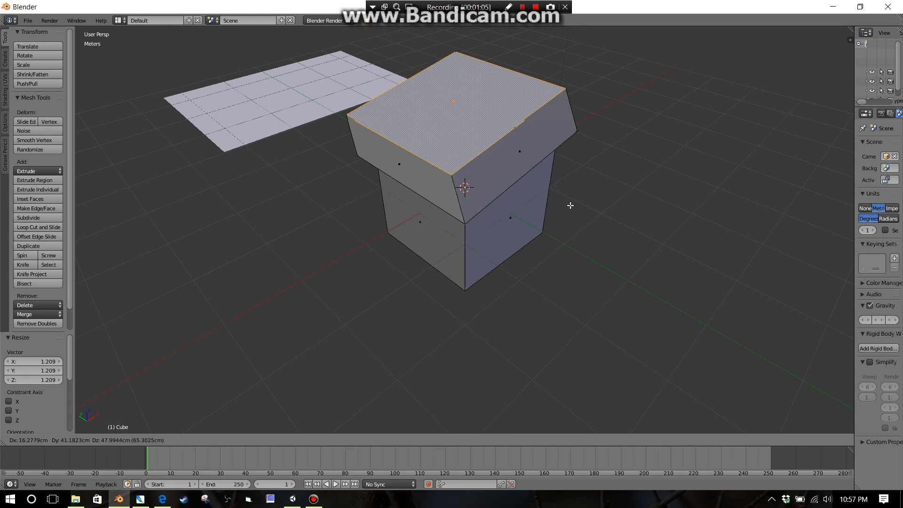
drag(570, 205, 587, 215)
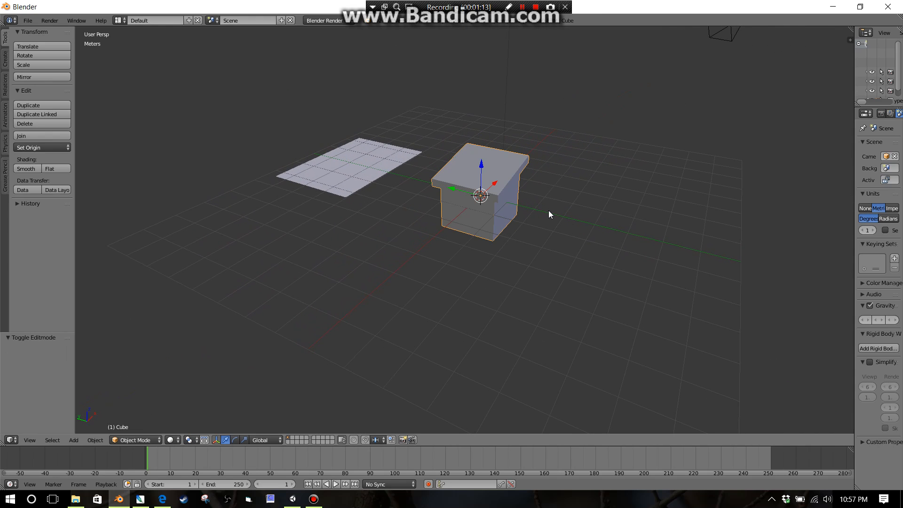
mouse_move(502, 227)
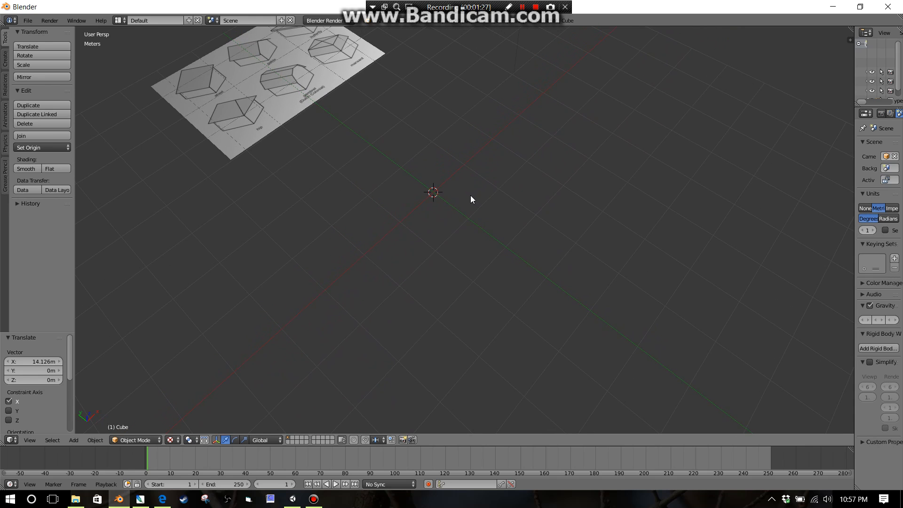
mouse_move(267, 269)
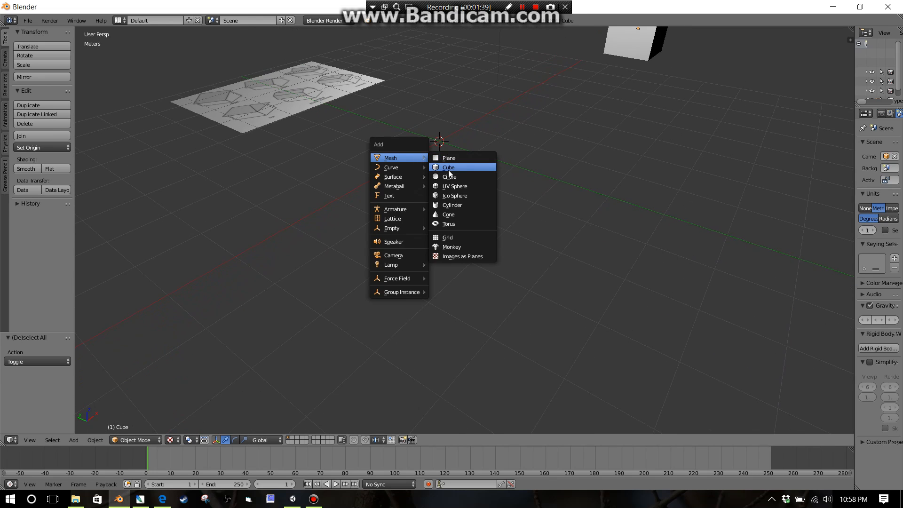
- Add a second cube for the gable house and start a loop cut around it
click(449, 167)
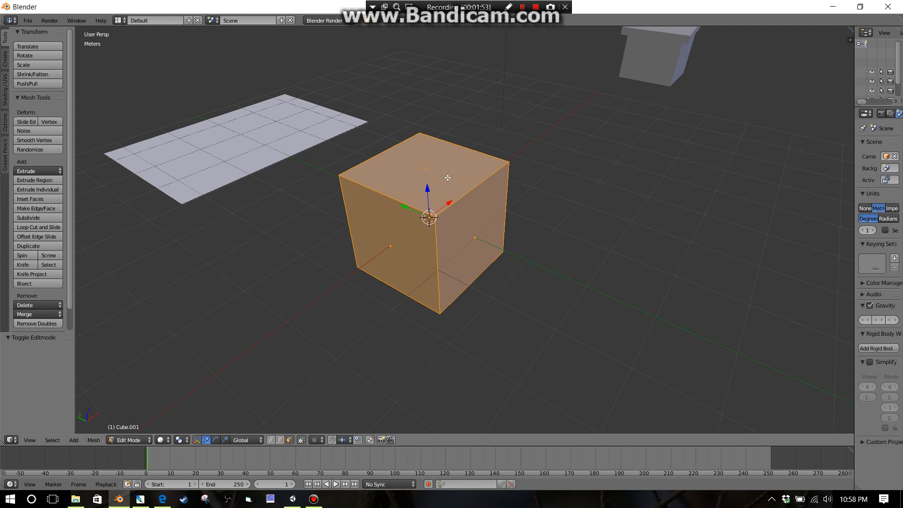
click(36, 226)
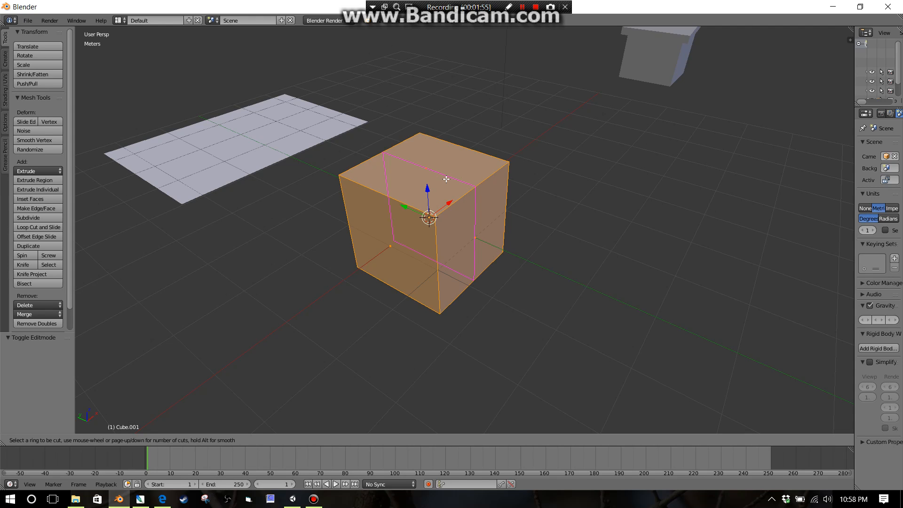
mouse_move(442, 187)
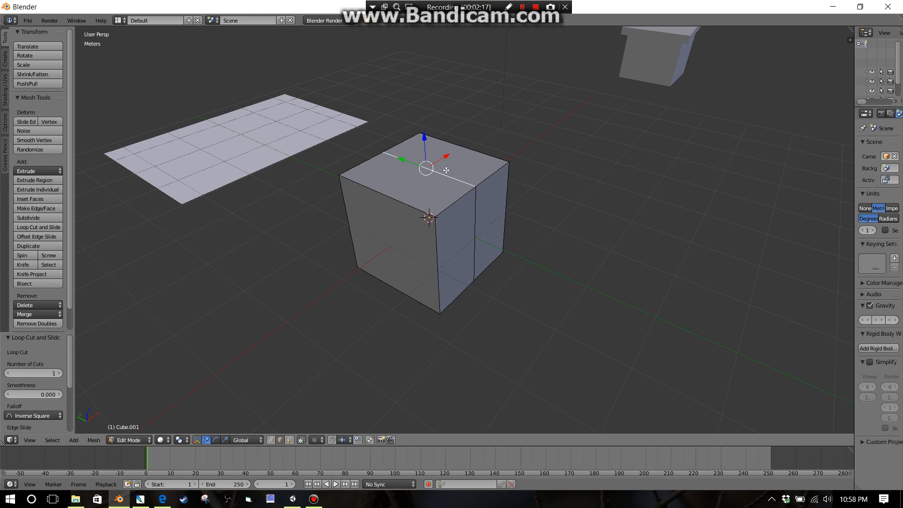
mouse_move(471, 202)
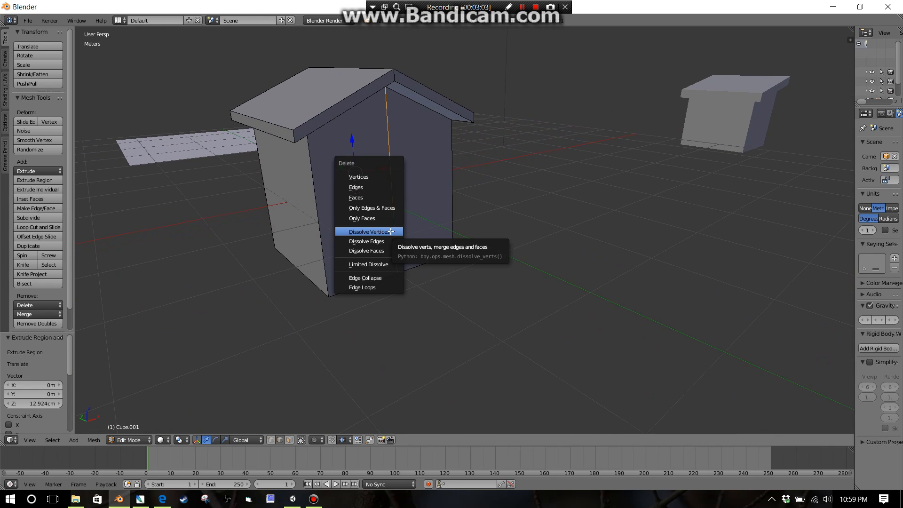
- Dissolve the extra vertices, delete the bottom face, and dissolve the leftover underside edge
click(368, 232)
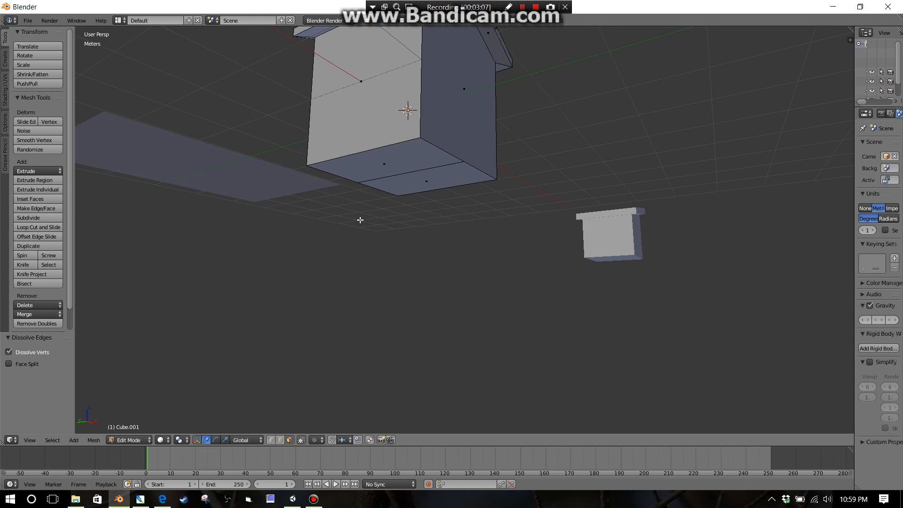
click(407, 172)
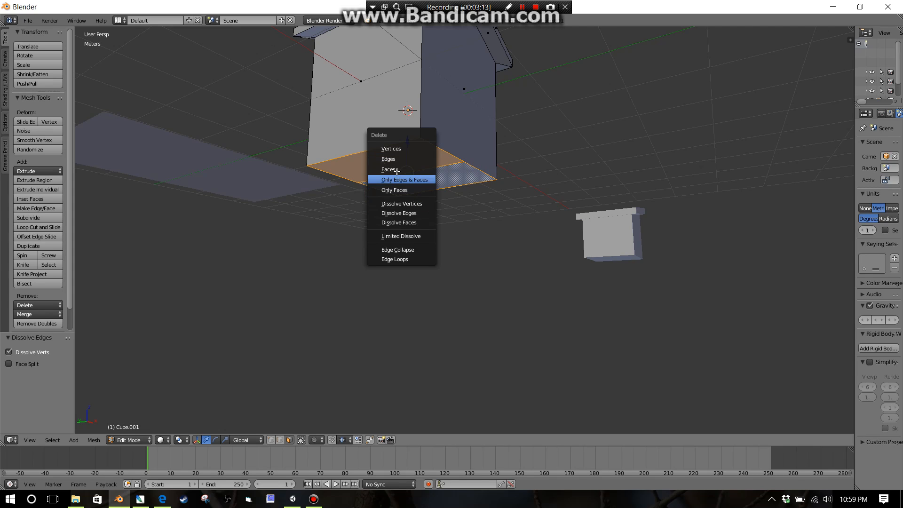
mouse_move(388, 159)
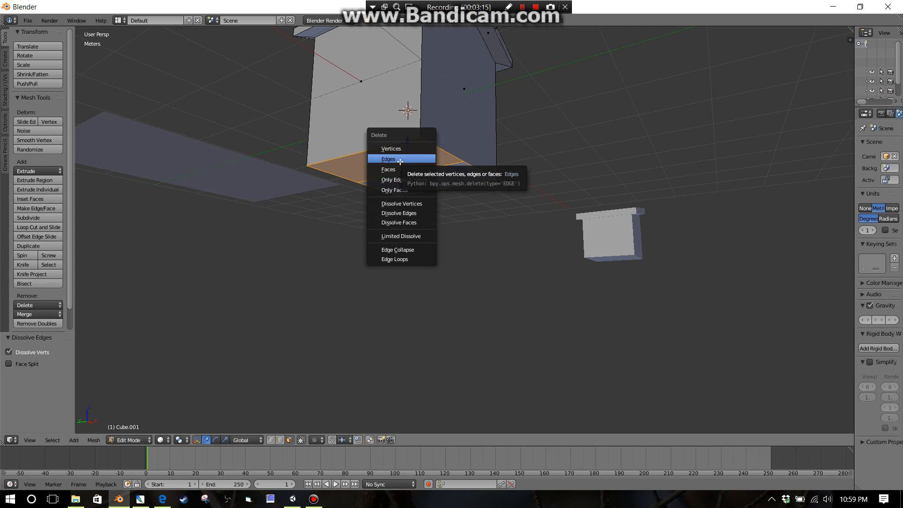
mouse_move(398, 170)
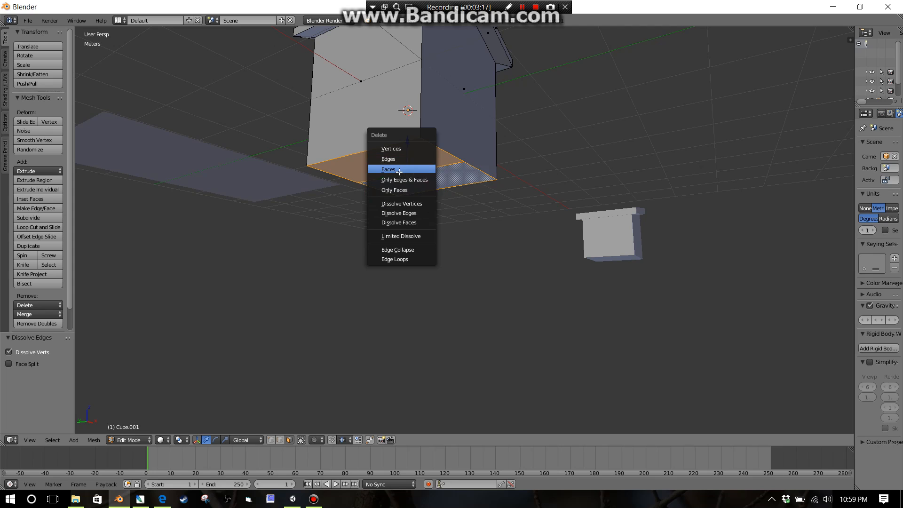
click(387, 169)
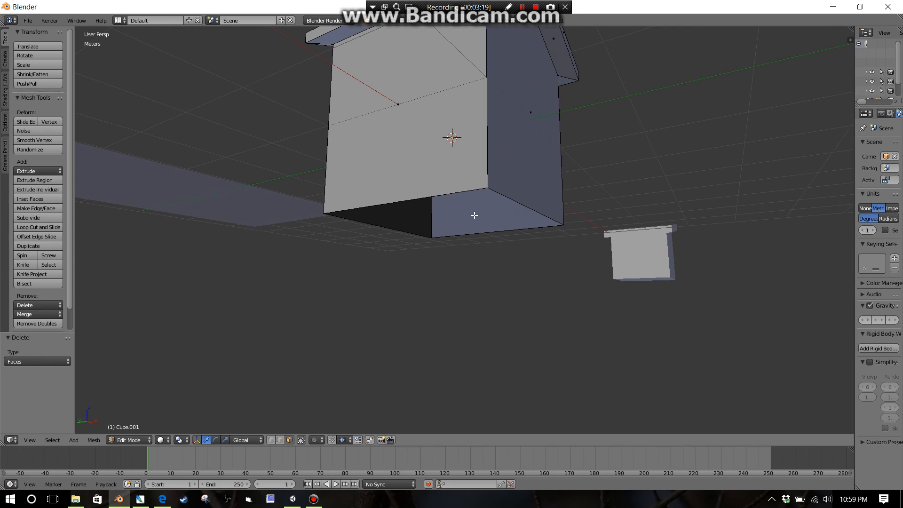
mouse_move(523, 204)
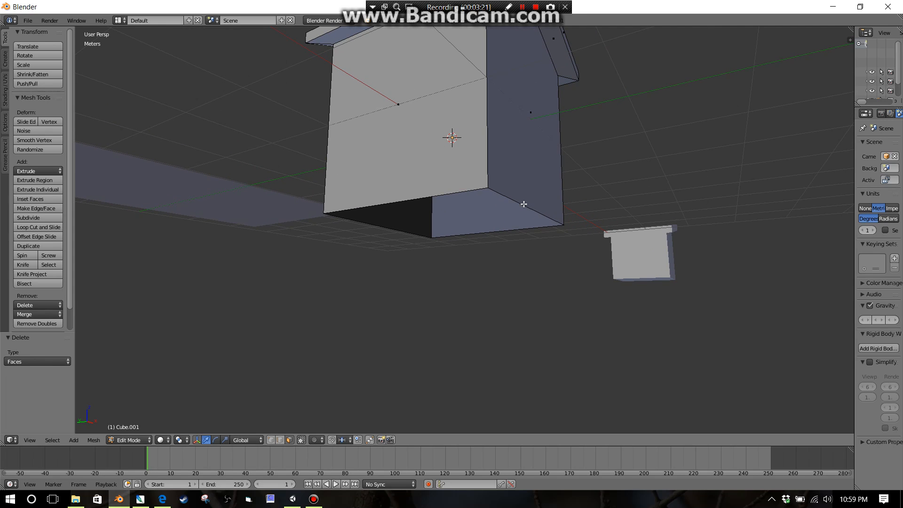
mouse_move(344, 388)
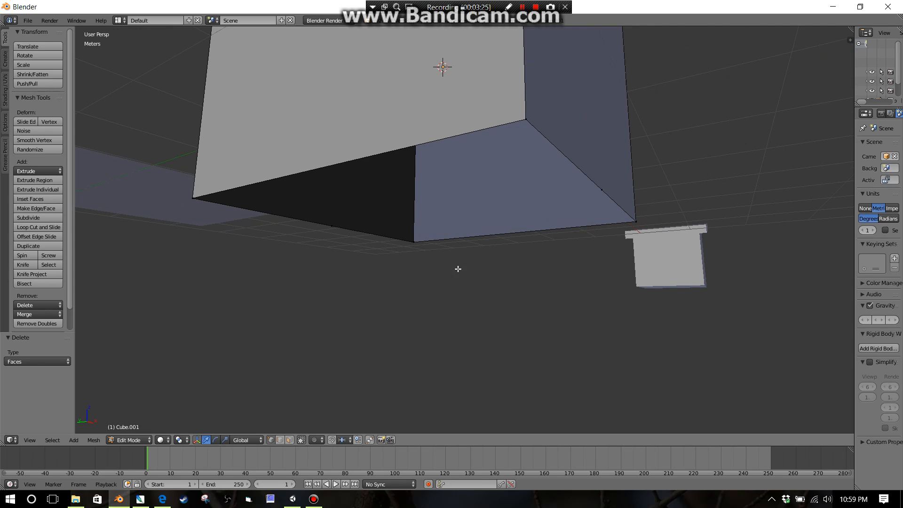
click(601, 190)
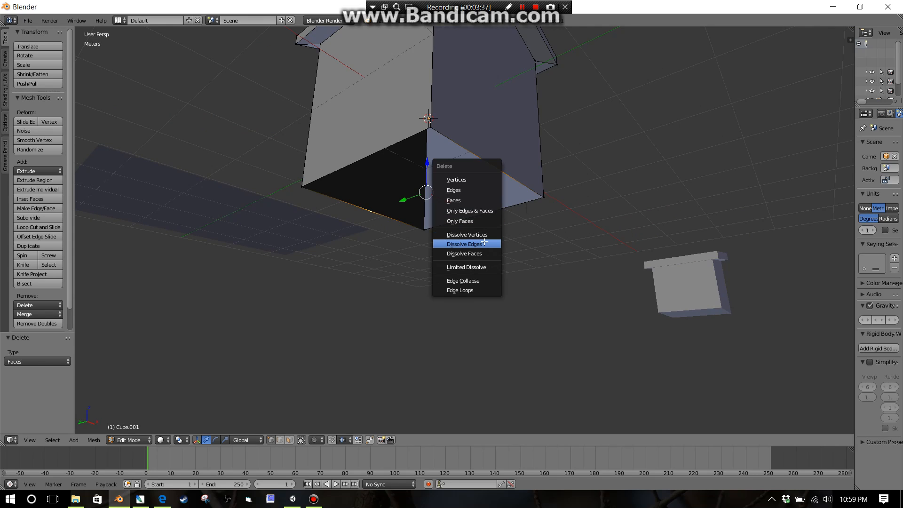
click(467, 235)
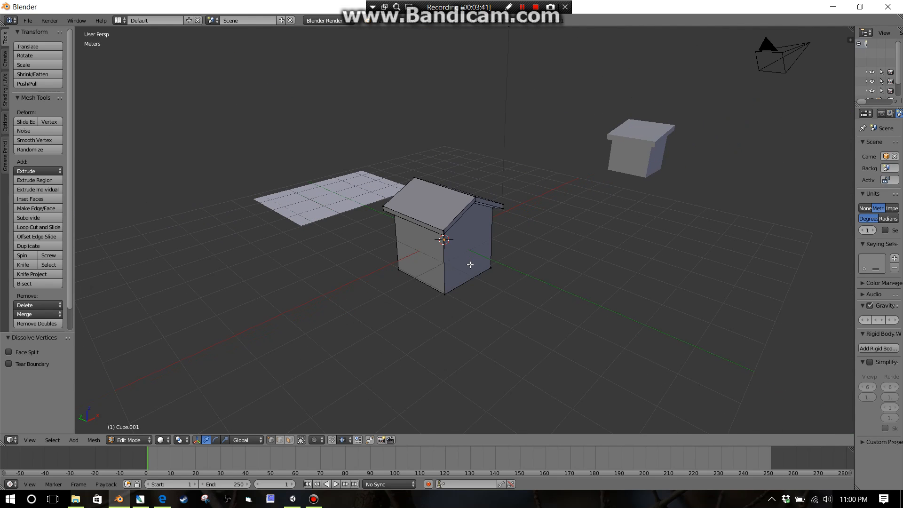
- Return to Object Mode and slide the gable house along X beside the first house
click(130, 439)
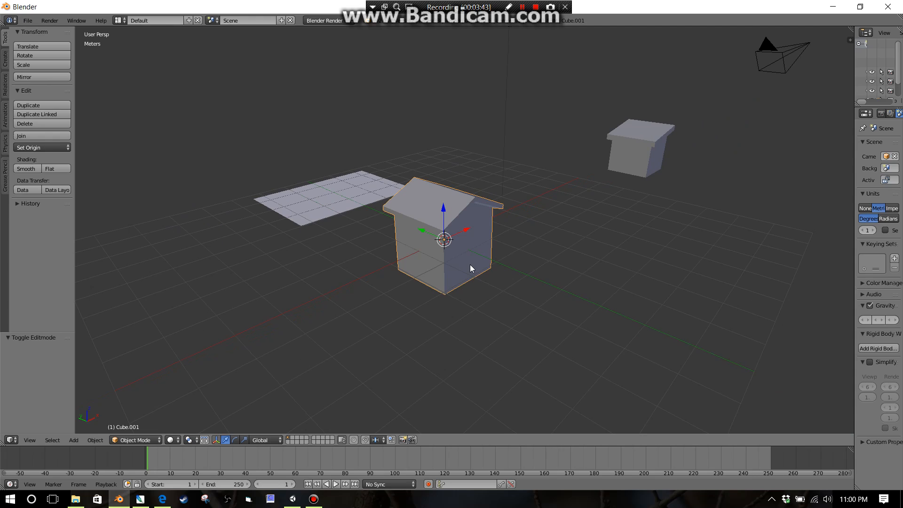
mouse_move(455, 238)
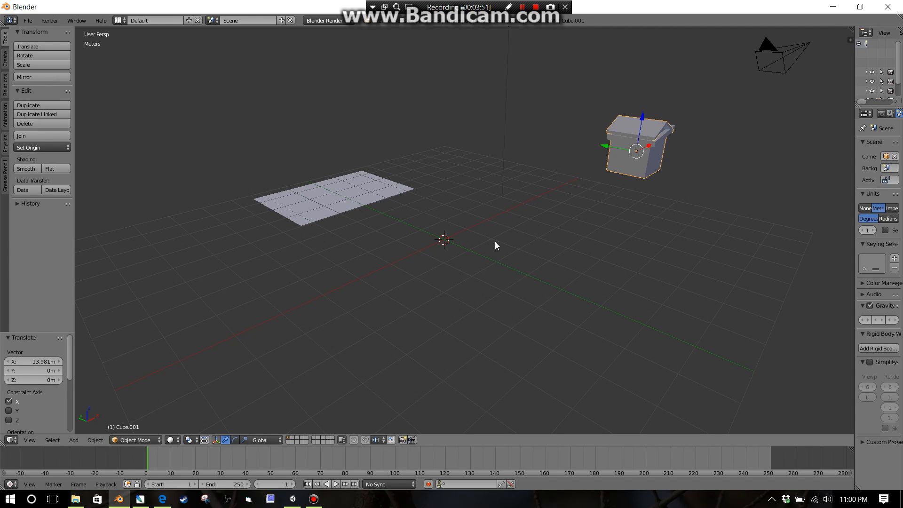
click(431, 272)
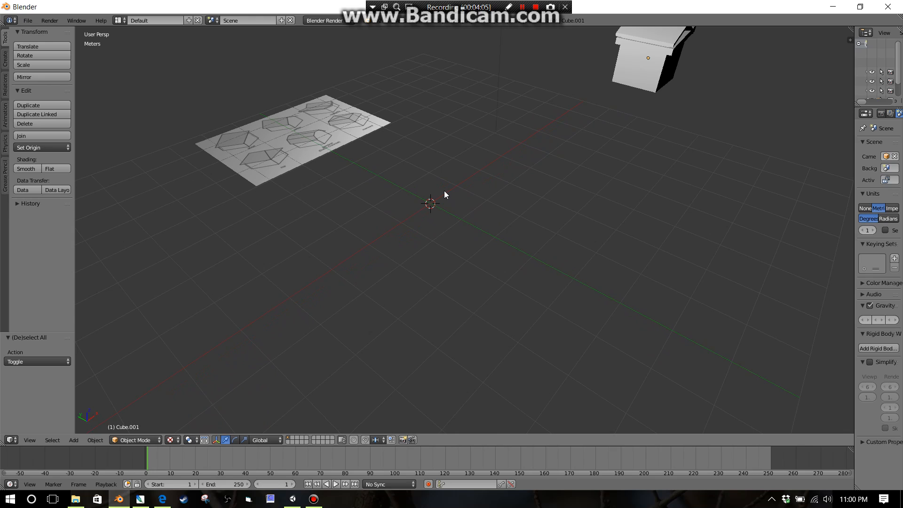
mouse_move(446, 211)
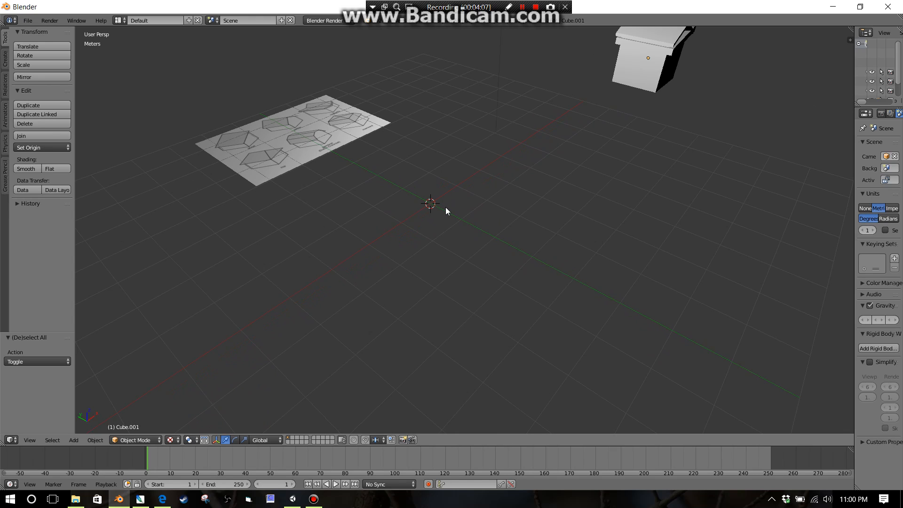
- Add a third cube and switch it into Edit Mode
click(74, 440)
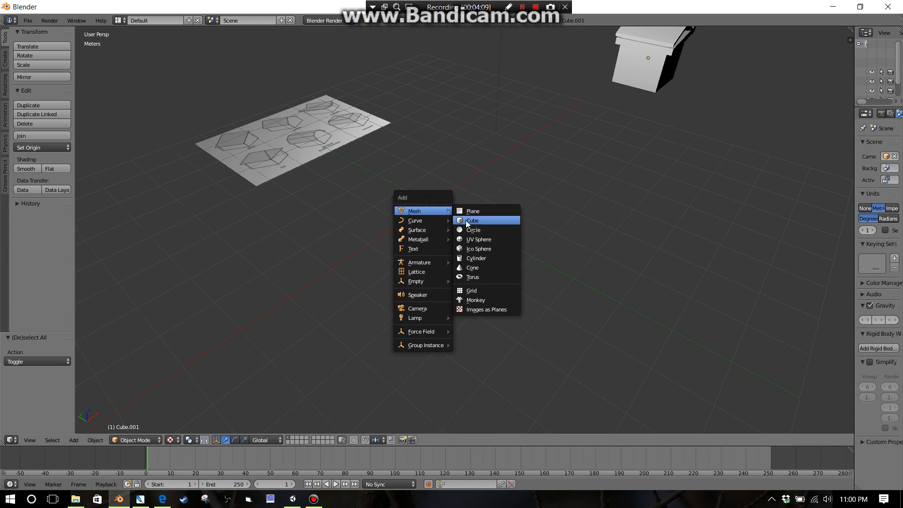
click(473, 220)
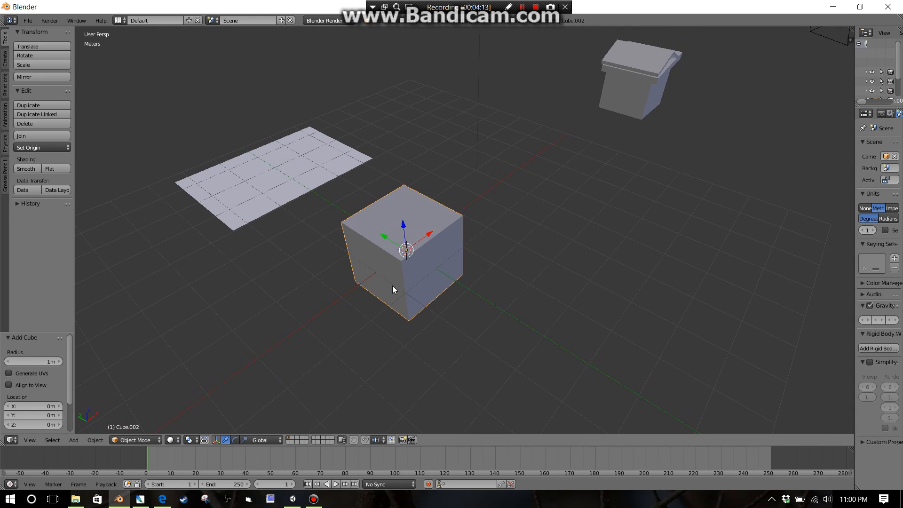
key(Tab)
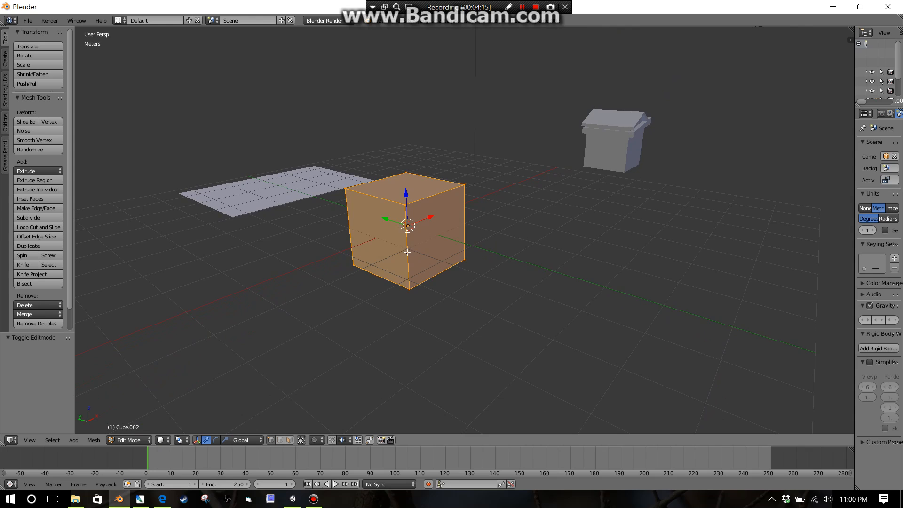
- Loop cut the cube and lower part of its top to slope the roof
click(36, 226)
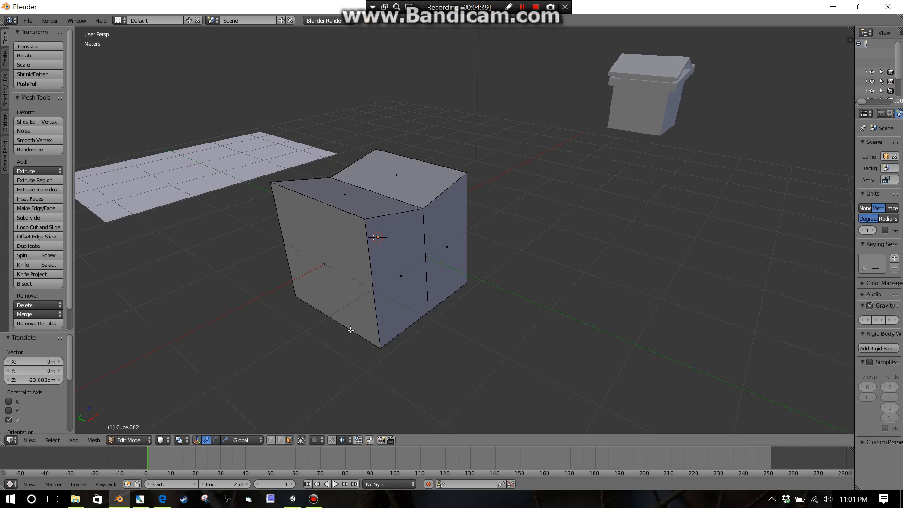
click(395, 175)
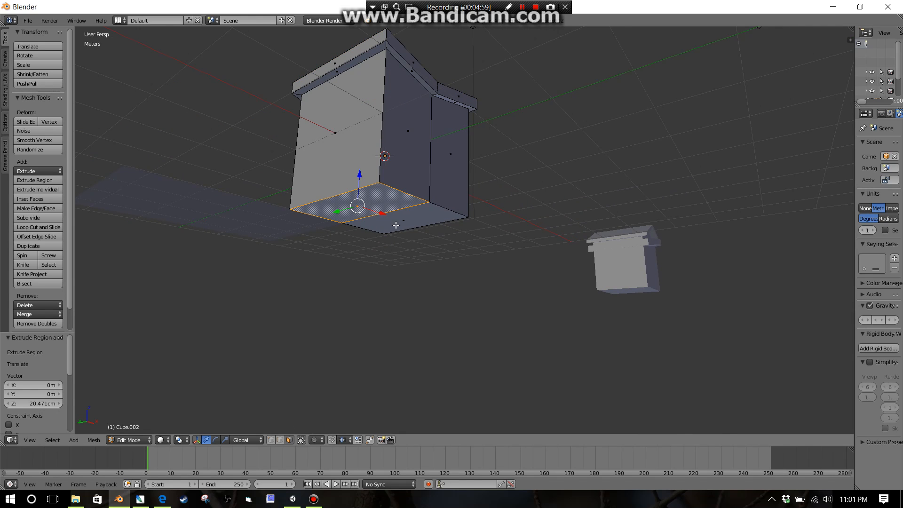
key(x)
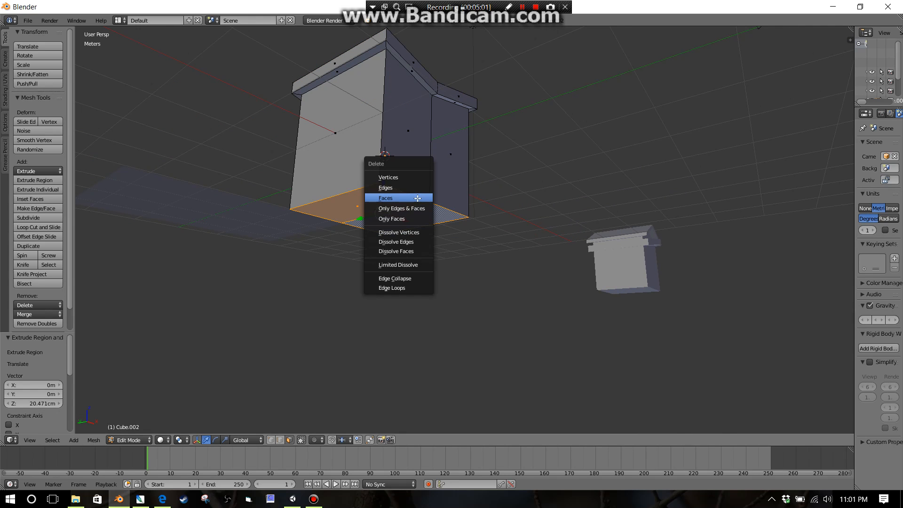
- Delete the selected bottom face using the Faces option
click(385, 198)
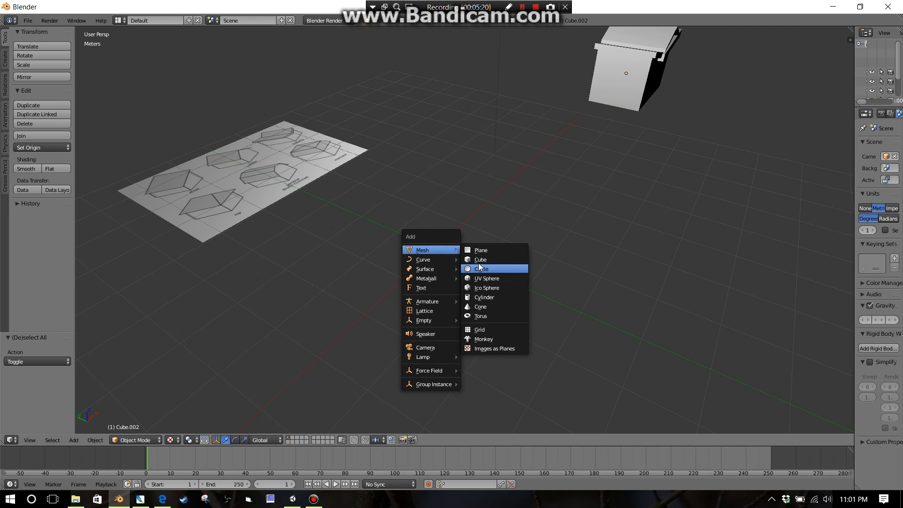
click(480, 259)
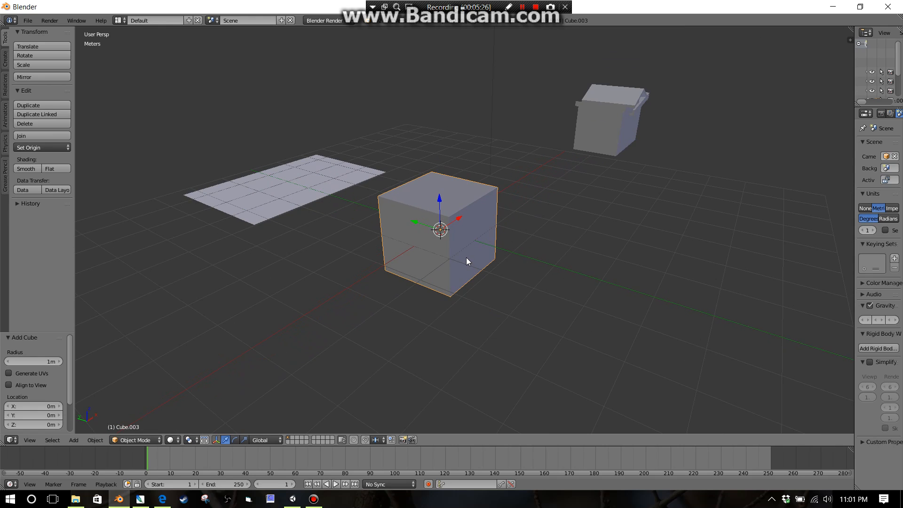
key(Tab)
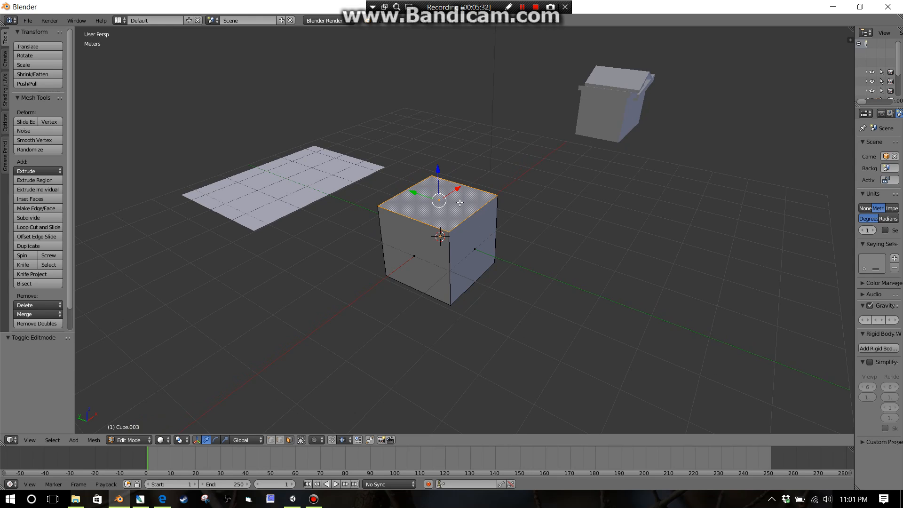
mouse_move(515, 265)
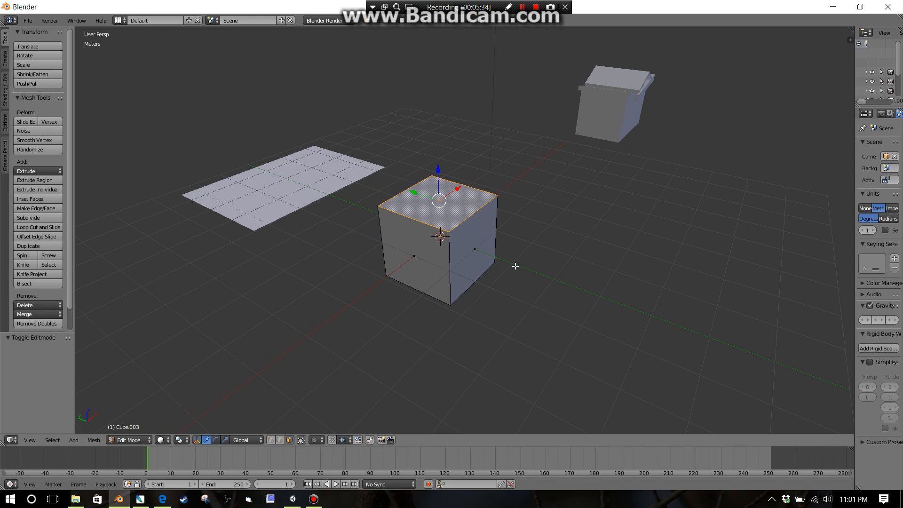
mouse_move(524, 266)
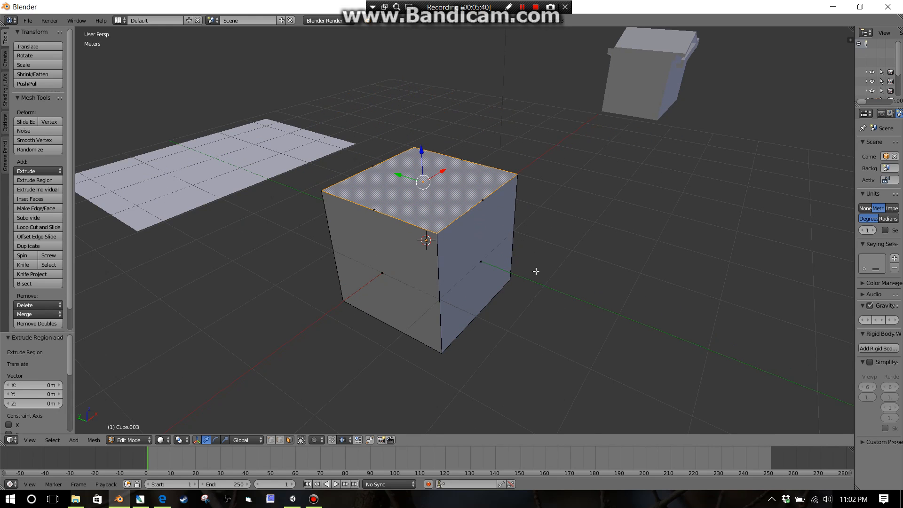
drag(426, 173, 550, 288)
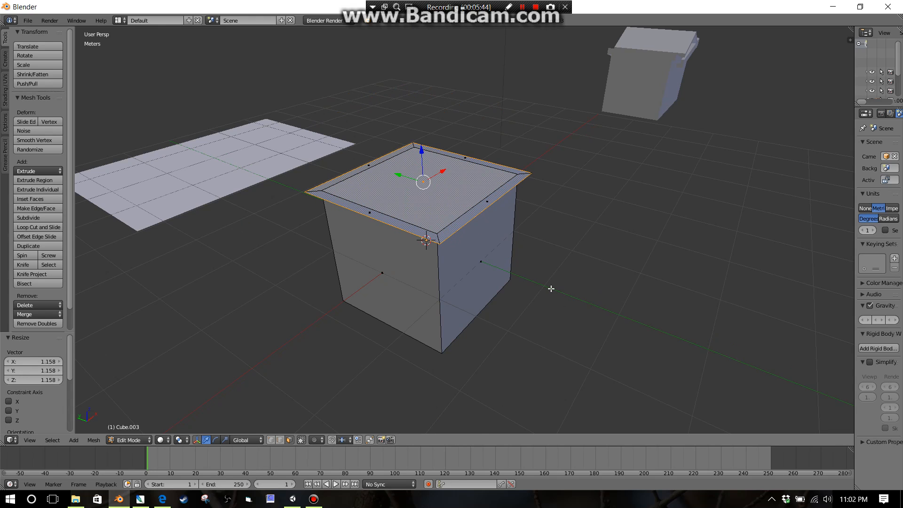
drag(420, 172, 421, 103)
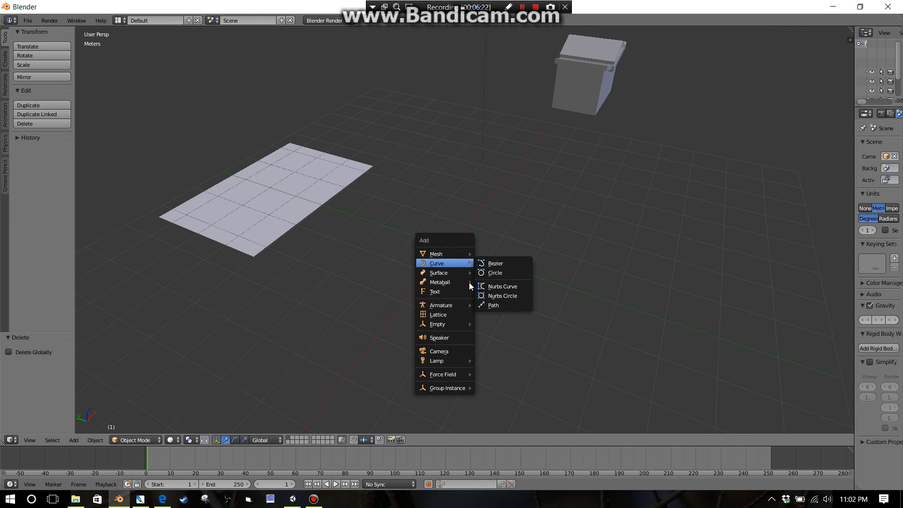
mouse_move(435, 253)
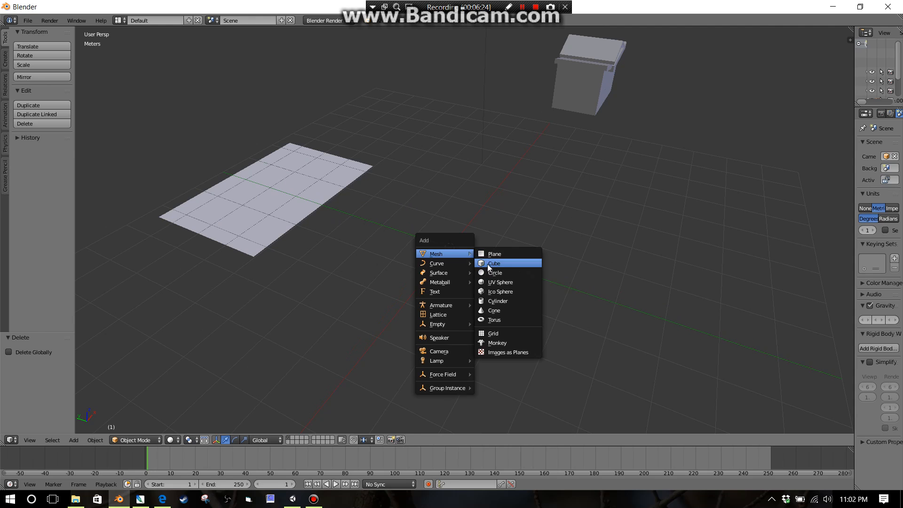
- Add a cube, lengthen it along Y, and inset its top face to a narrow strip
click(495, 263)
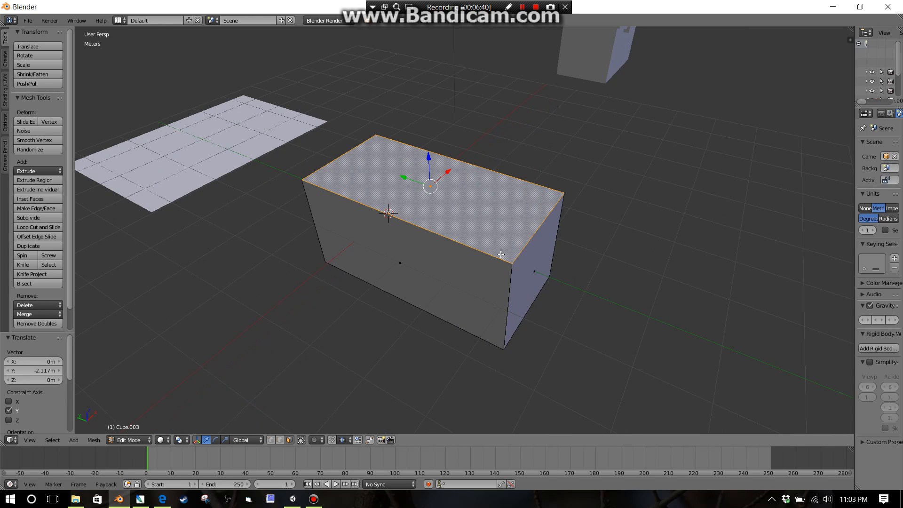
mouse_move(653, 298)
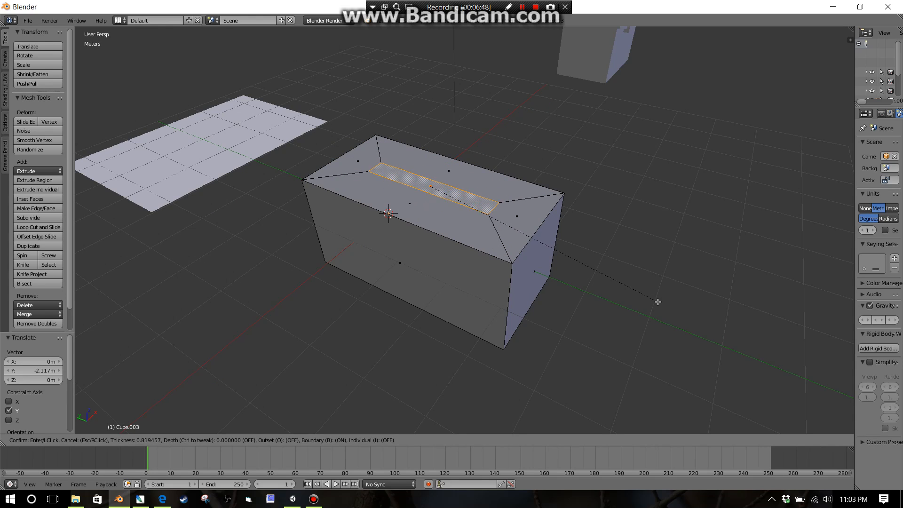
mouse_move(643, 294)
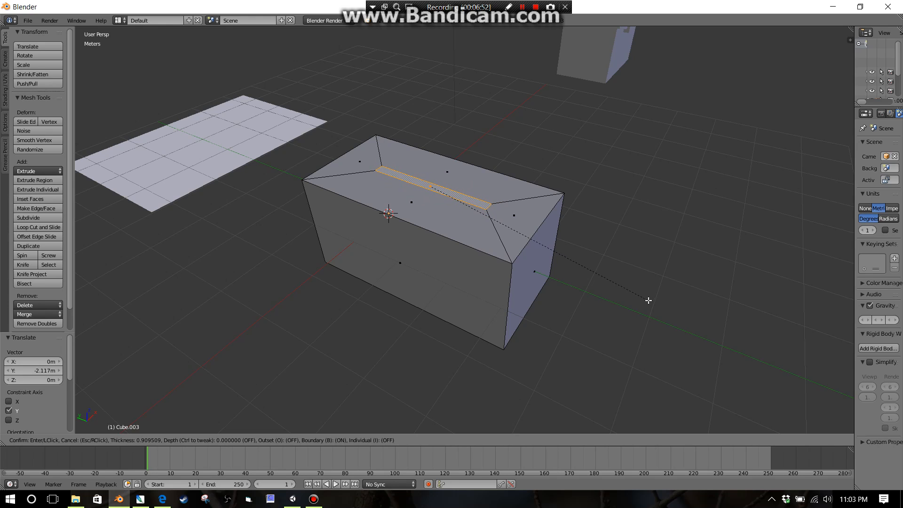
click(648, 300)
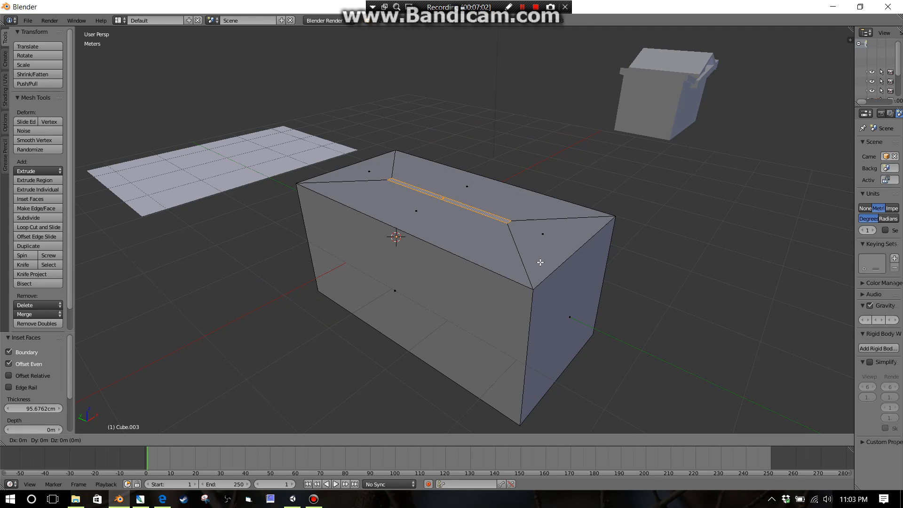
- Raise the inset ridge strip along Z and position an edge loop near the eaves
drag(541, 261, 538, 235)
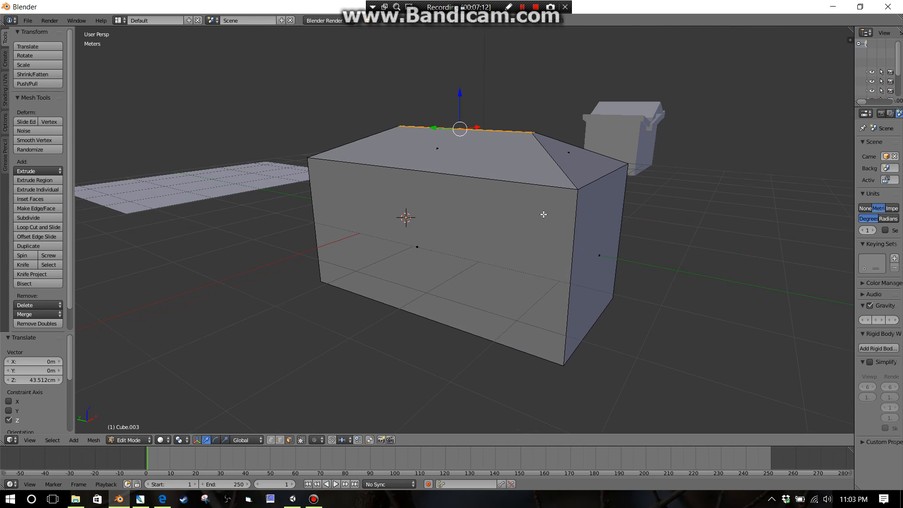
mouse_move(576, 201)
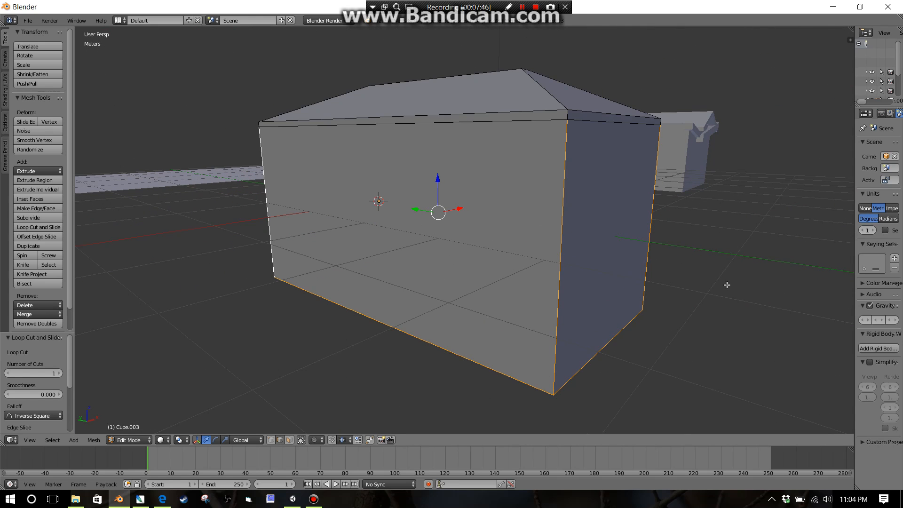
drag(726, 284, 685, 279)
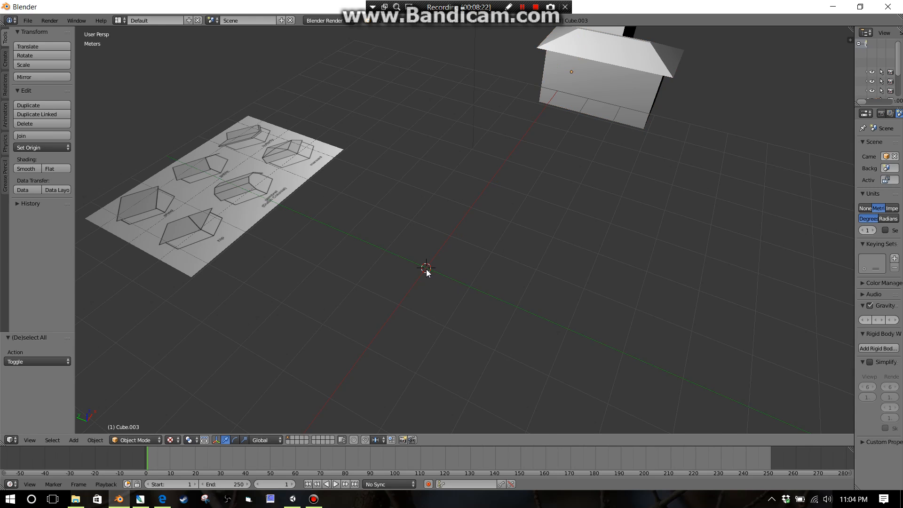
- Add a plane and loop cut it with 3 parallel cuts
click(73, 439)
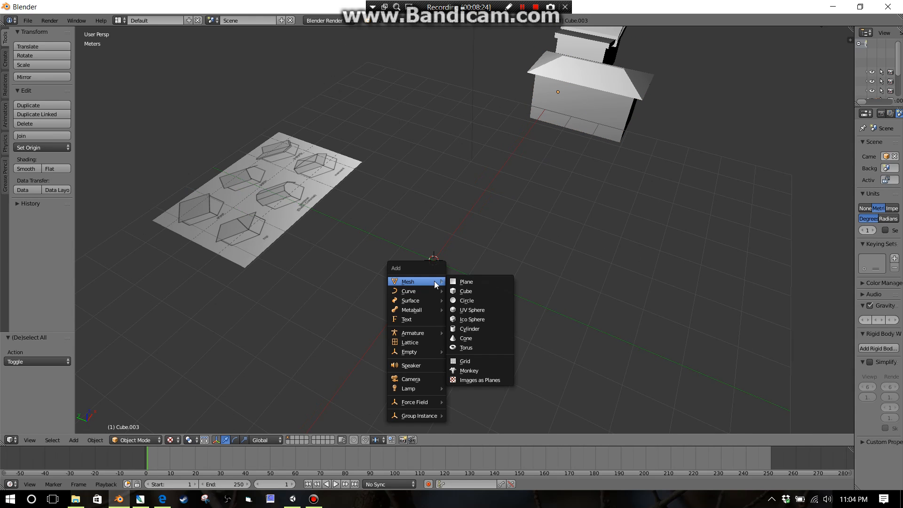
click(466, 282)
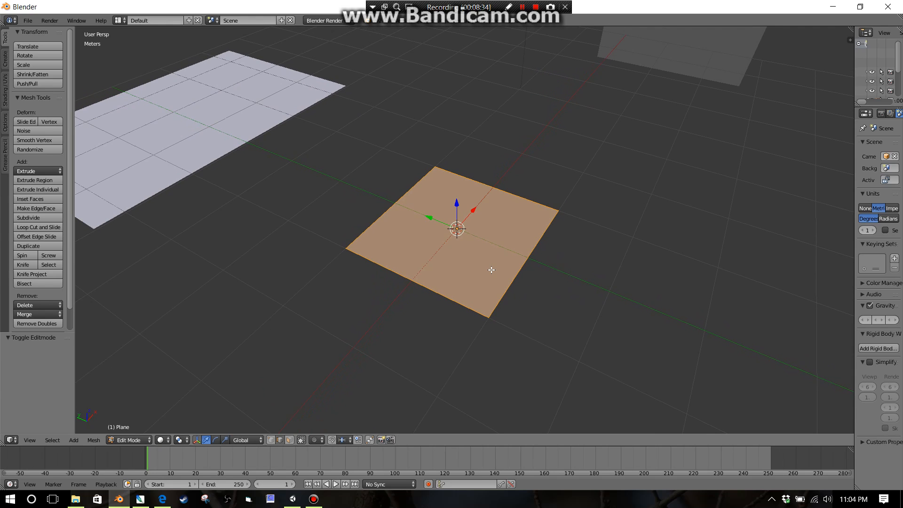
click(29, 226)
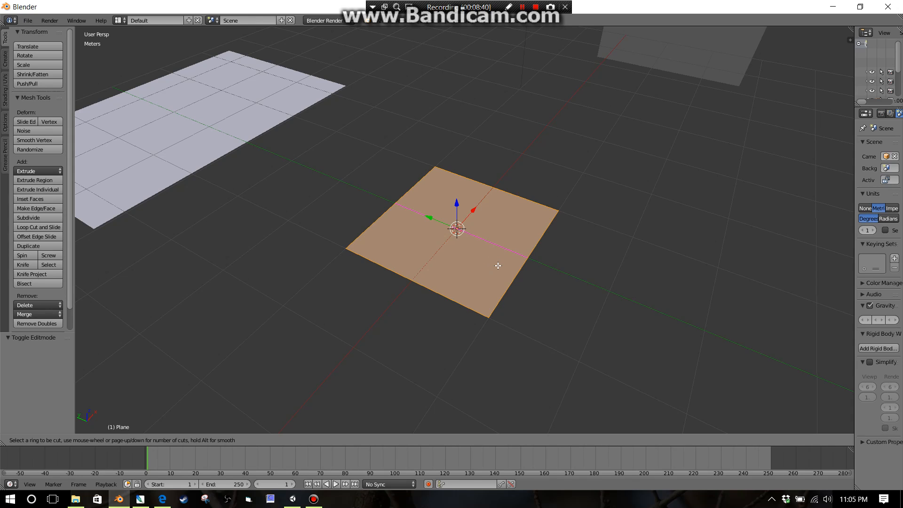
scroll(up, 3)
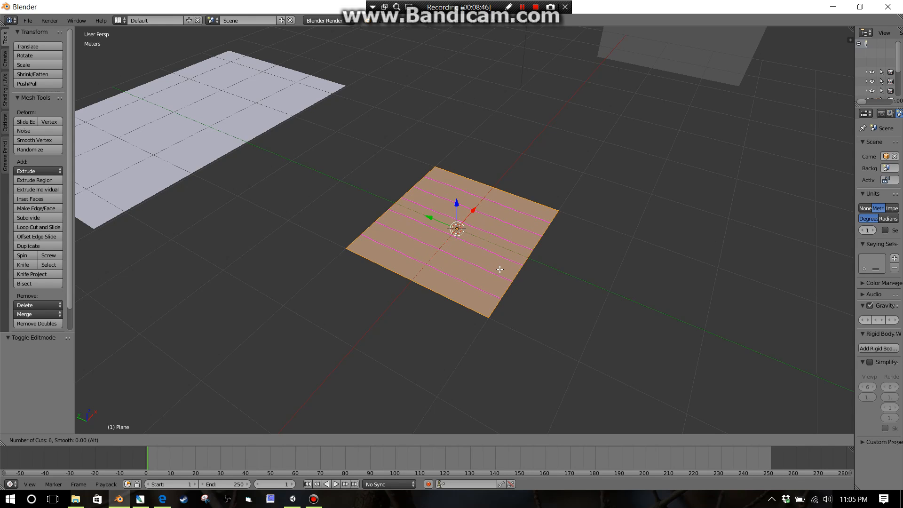
scroll(down, 3)
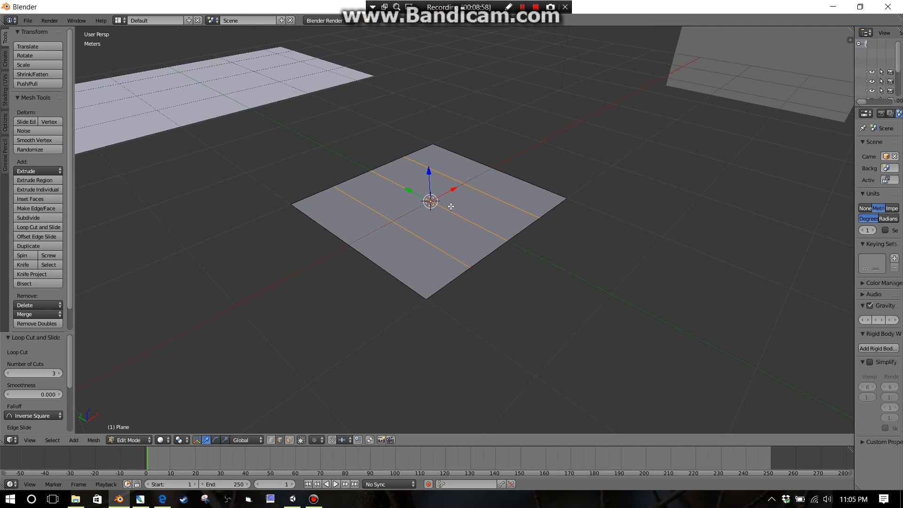
mouse_move(500, 236)
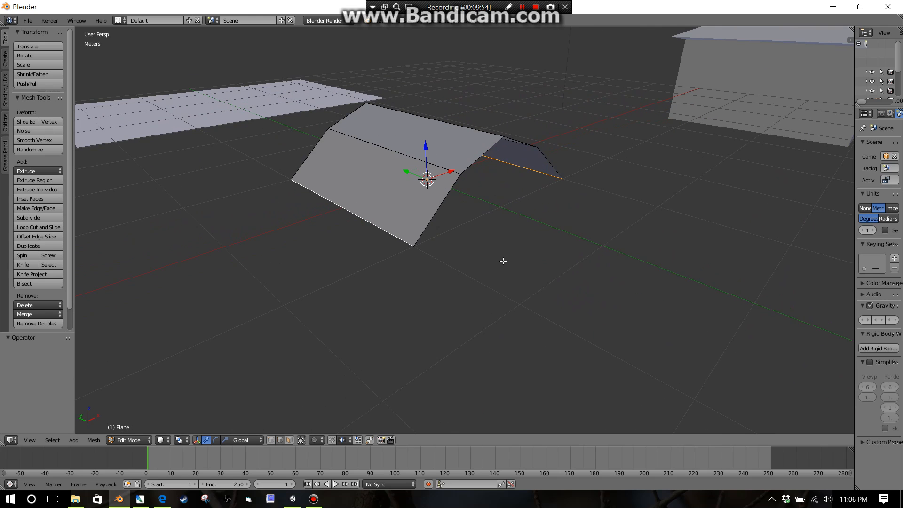
- Begin scaling the selected roof edge of the folded plane
key(s)
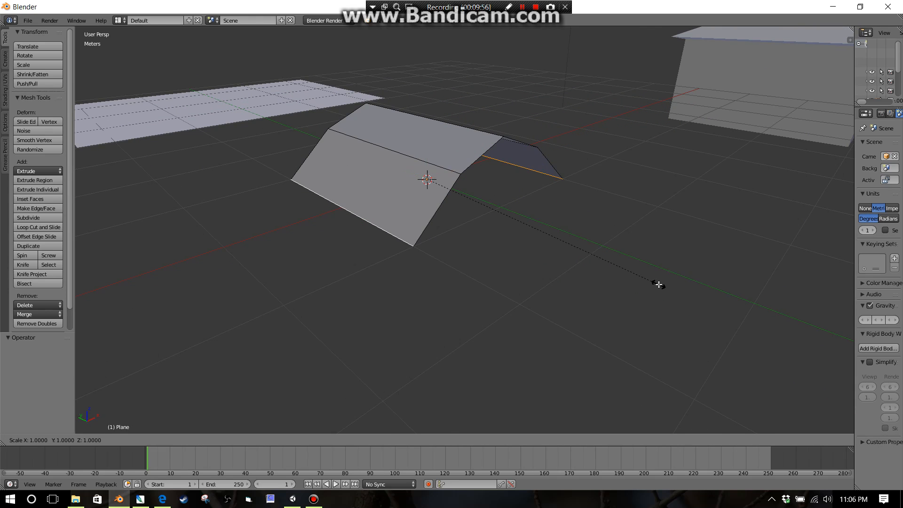